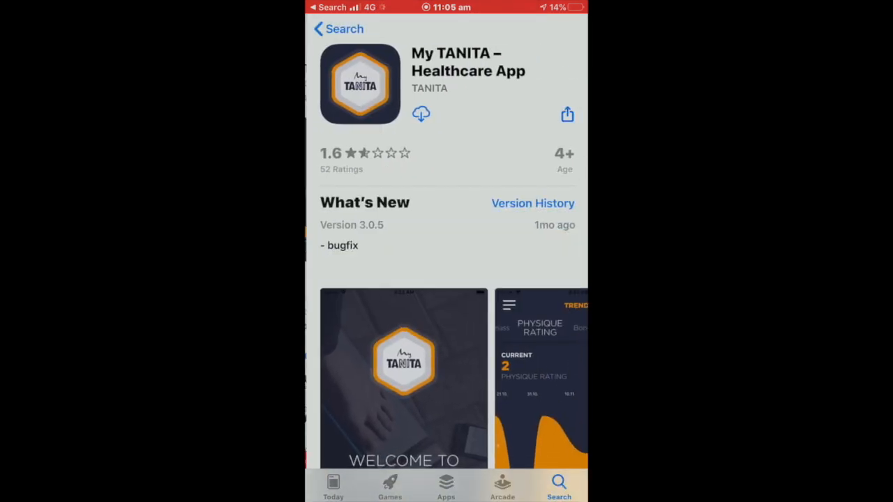
Download My TANITA from its App Store page and launch it to the Add Profile form
click(422, 114)
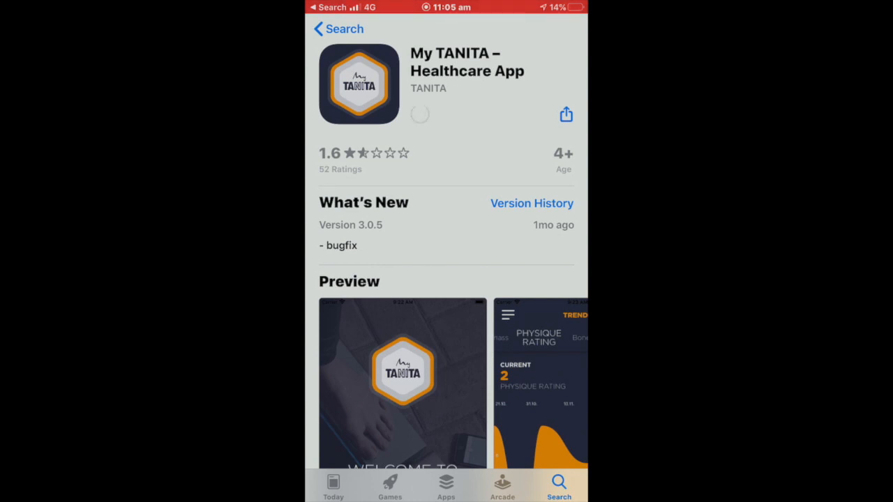
click(418, 114)
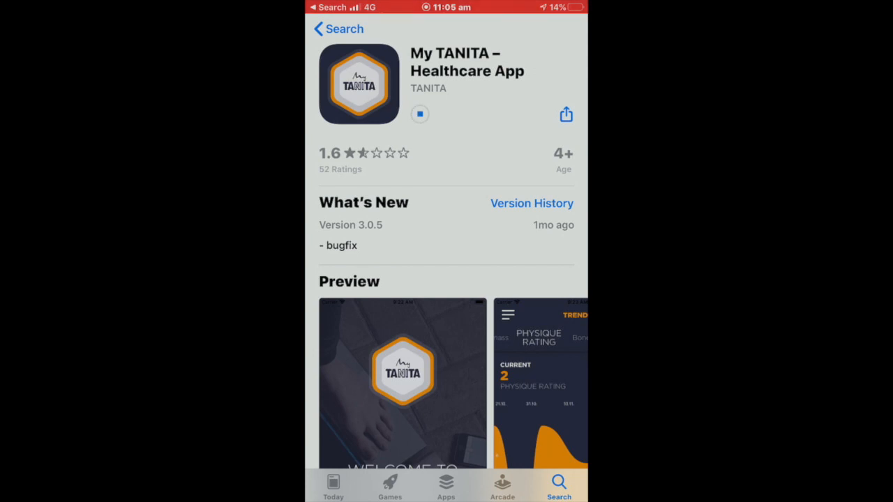
click(338, 27)
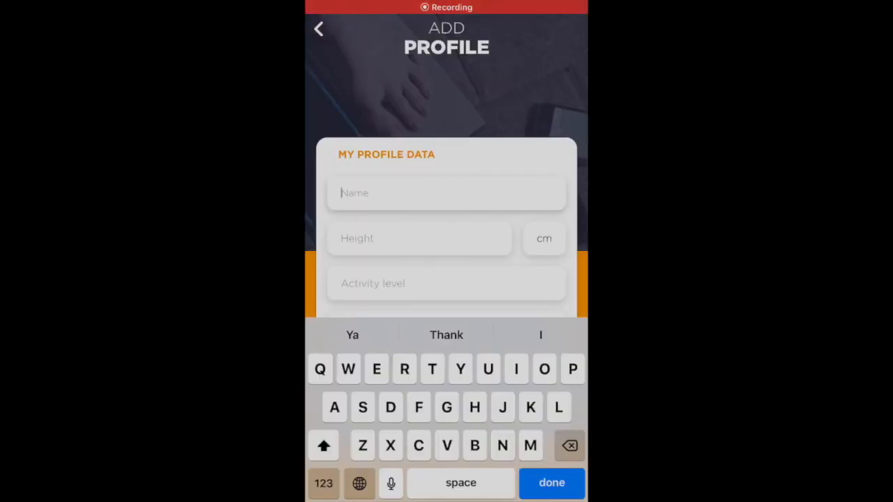
Create a profile named 'Sumay' with height 160 cm, reaching its Measurement screen
text(Sumay)
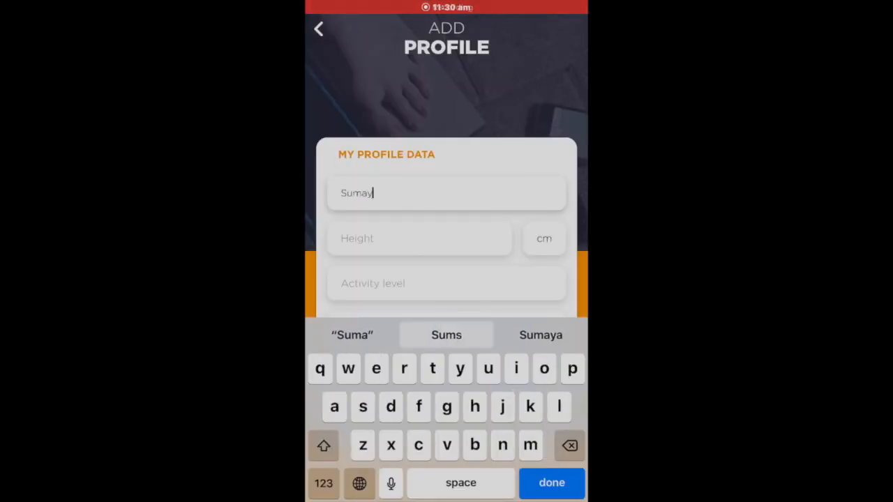
click(541, 334)
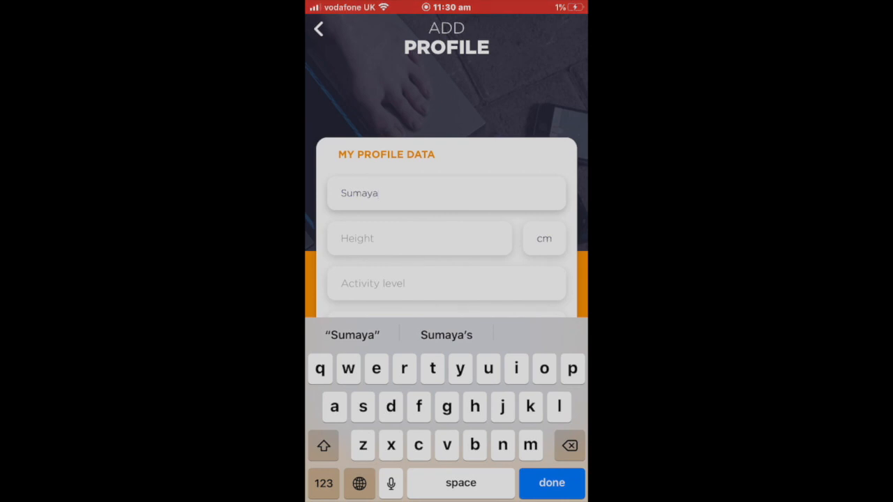
click(551, 483)
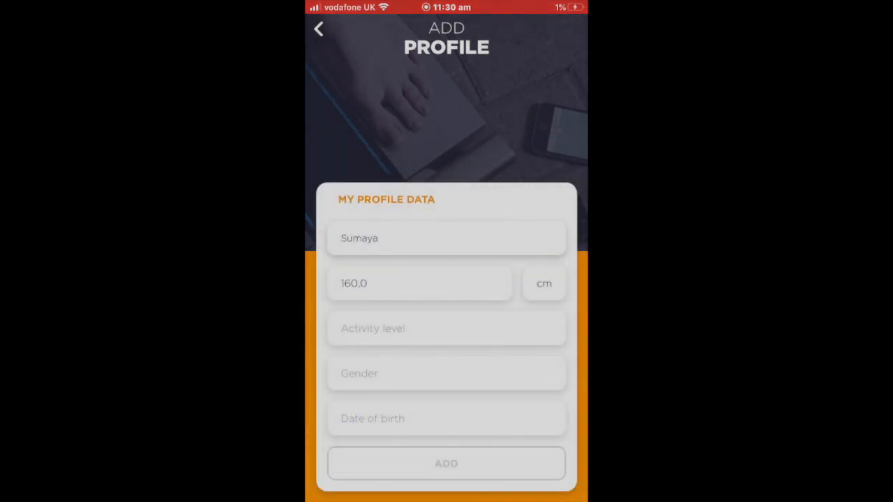
click(446, 463)
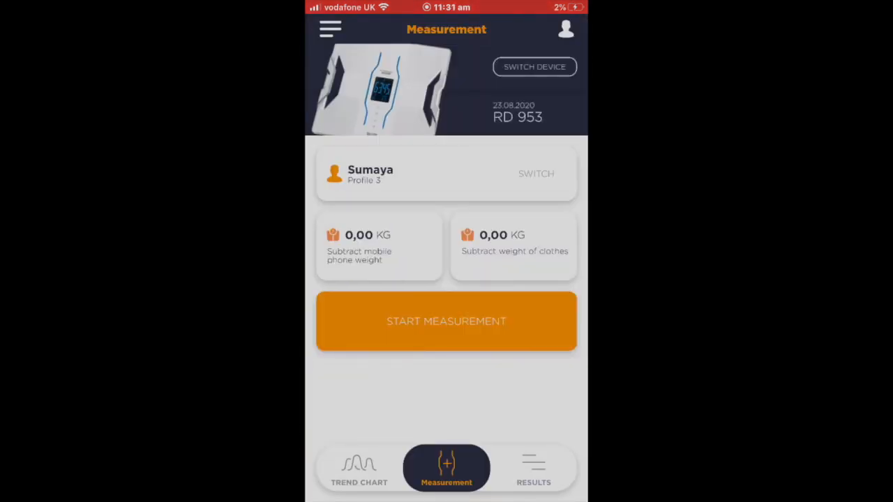
Start a body measurement yielding 50,80 kg weight, BMI 19,8 and 27,8 % body fat
click(446, 321)
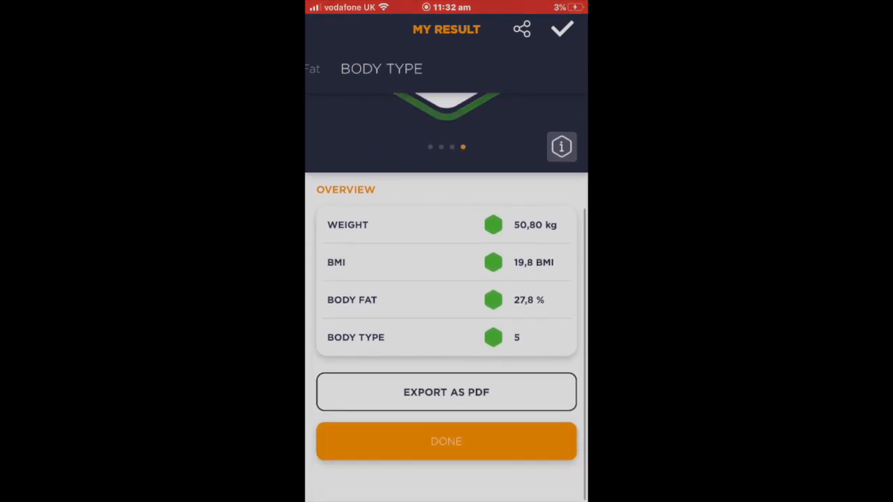
Confirm the result and show the Results list with Measurement 1 under August 2020
click(447, 441)
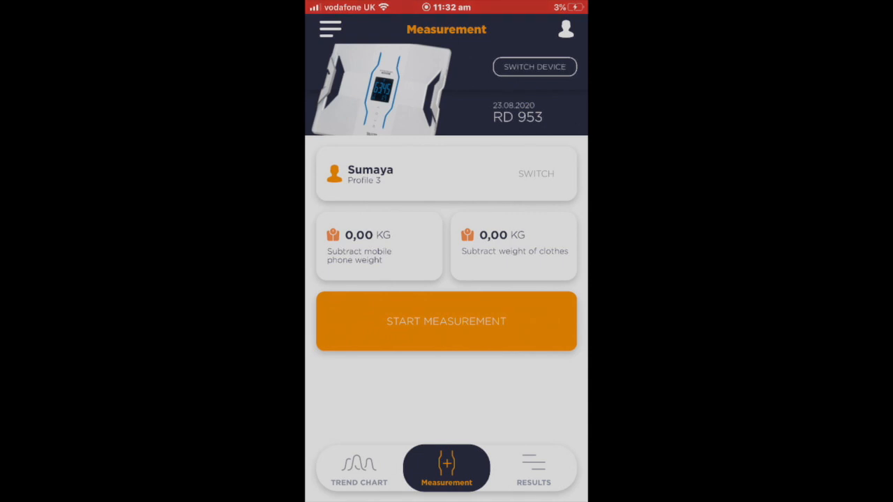
click(532, 469)
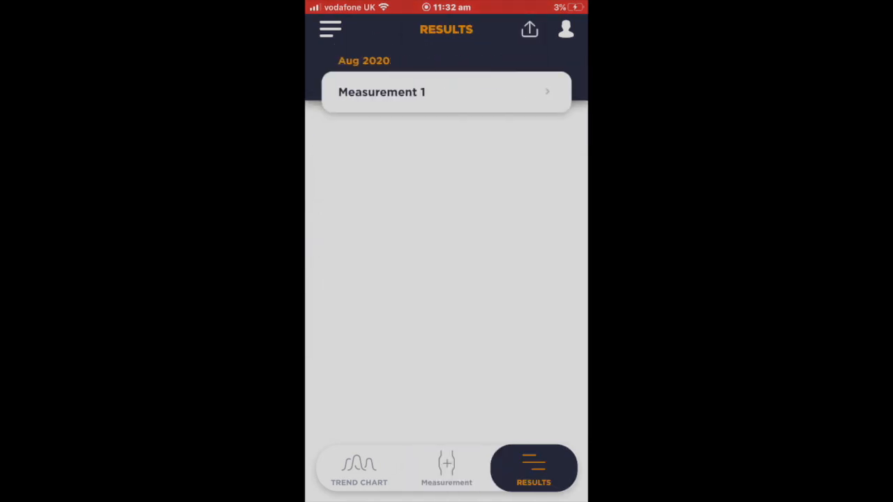
click(446, 92)
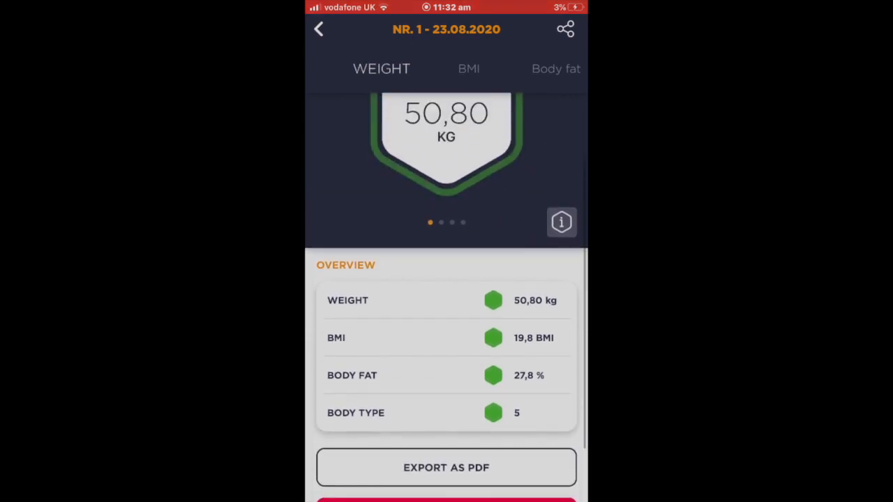
click(318, 28)
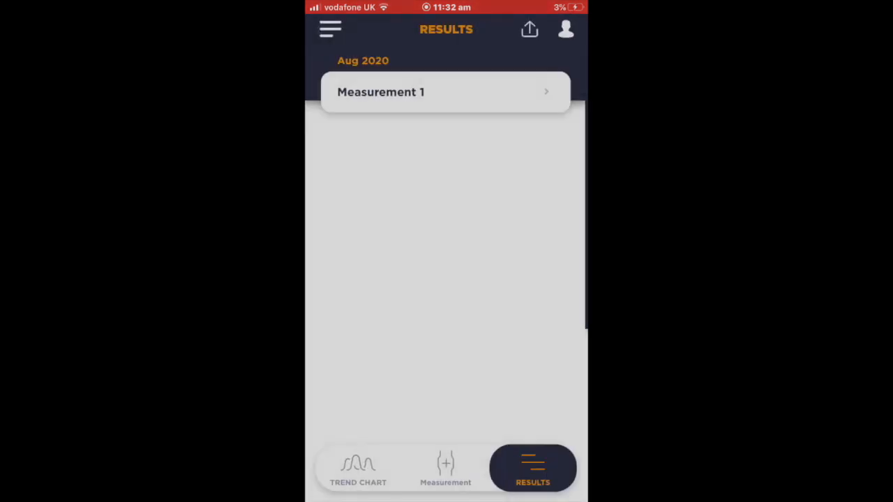